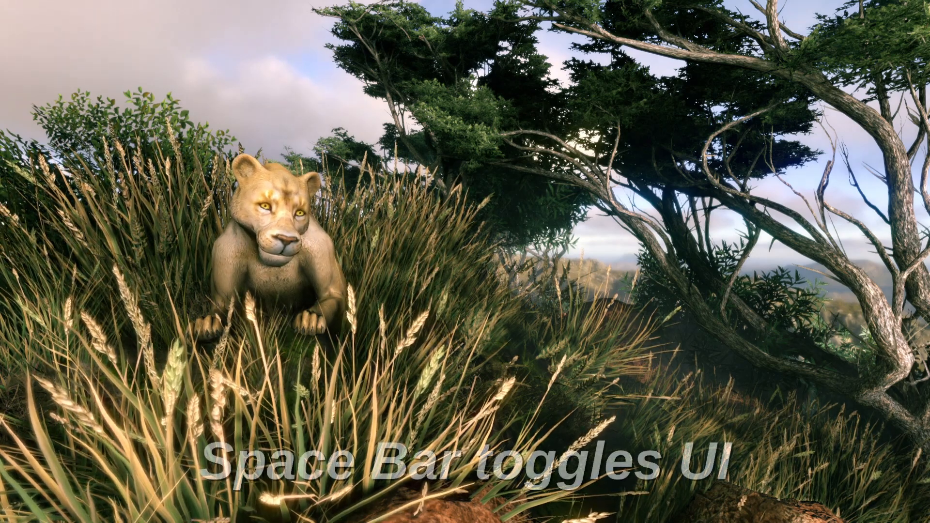
Hide the Flowscape interface so only the lioness-in-grass scene fills the screen.
key(space)
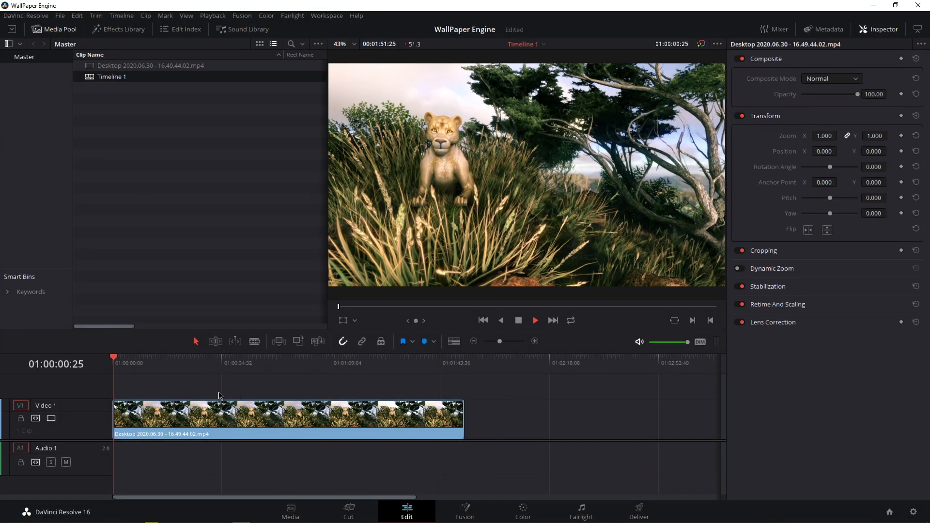
Place the recorded Desktop clip from the Media Pool onto Video 1 of Timeline 1.
click(123, 29)
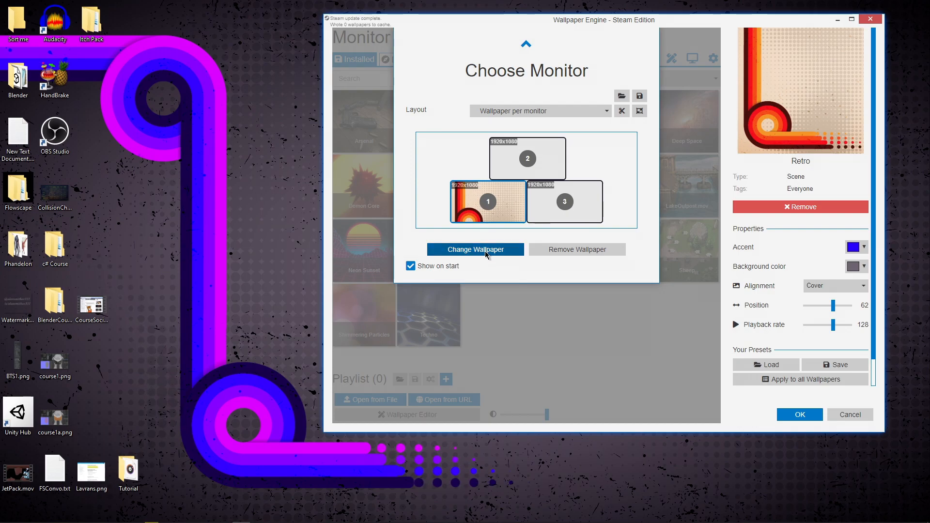
Load Wallpaper.mov from PostedFlowscape as the video wallpaper for monitor 1.
click(475, 249)
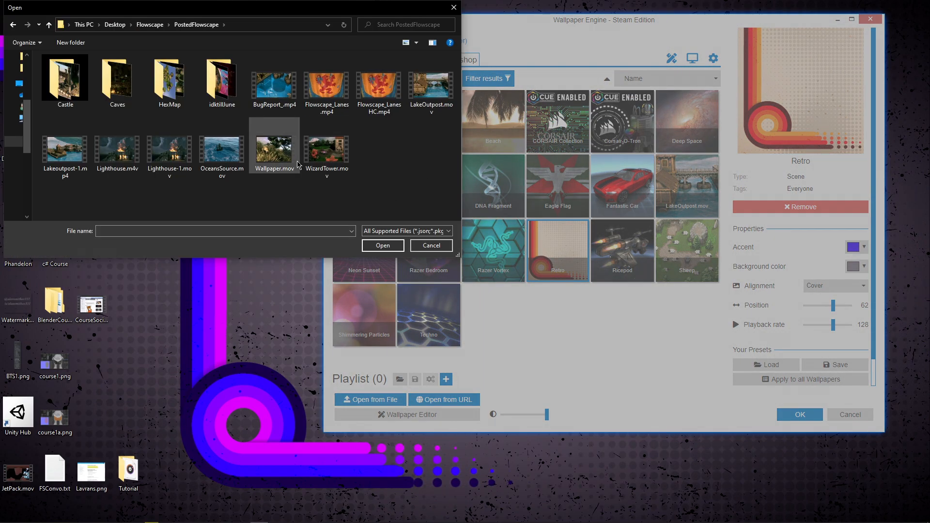
click(383, 245)
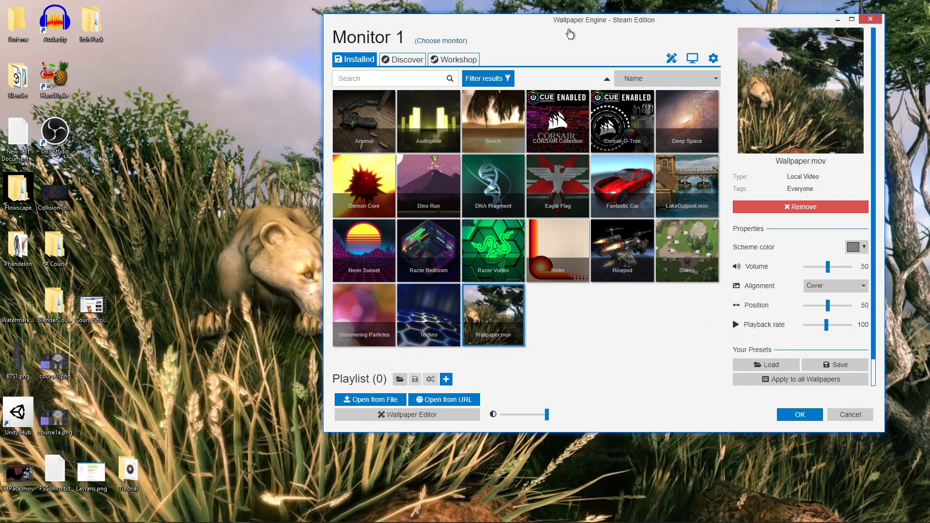
Load Desktop 2019.08.11 - 21.43.43.14.mp4 from drive E: as monitor 1's forest wallpaper.
click(798, 414)
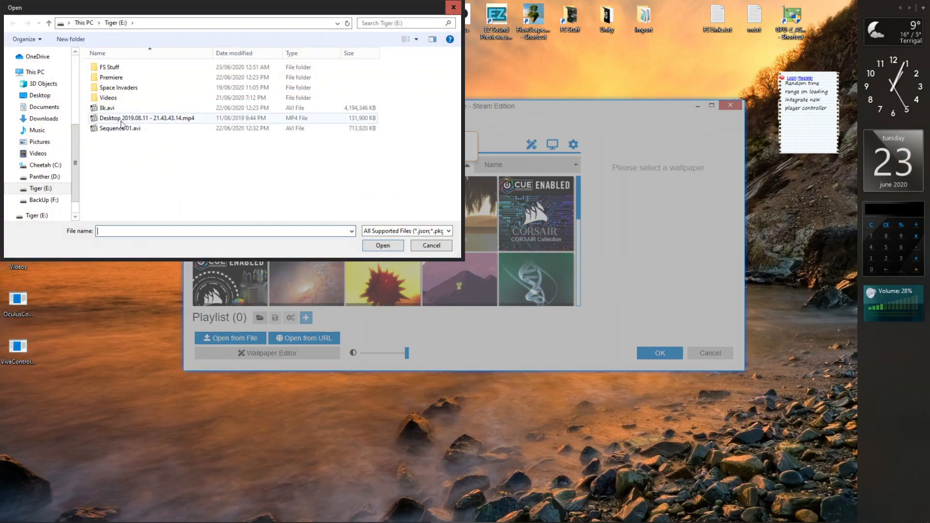
click(381, 245)
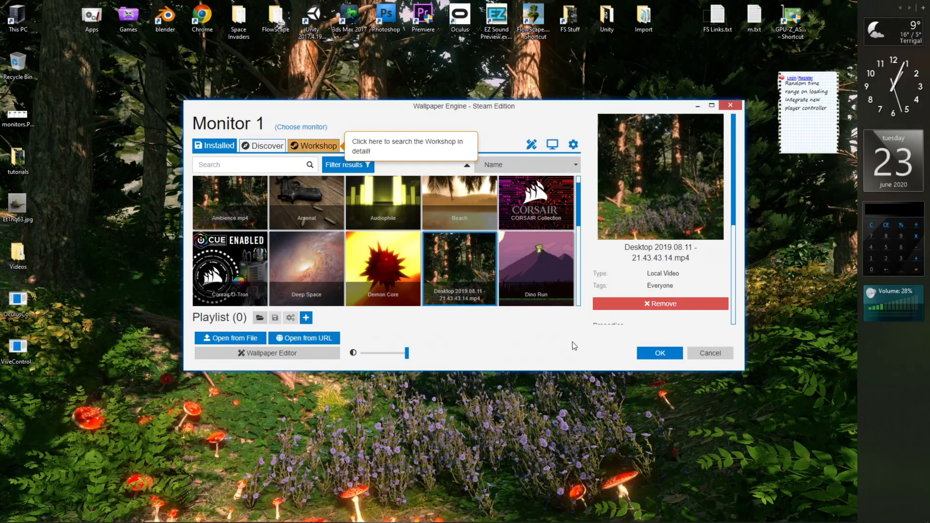